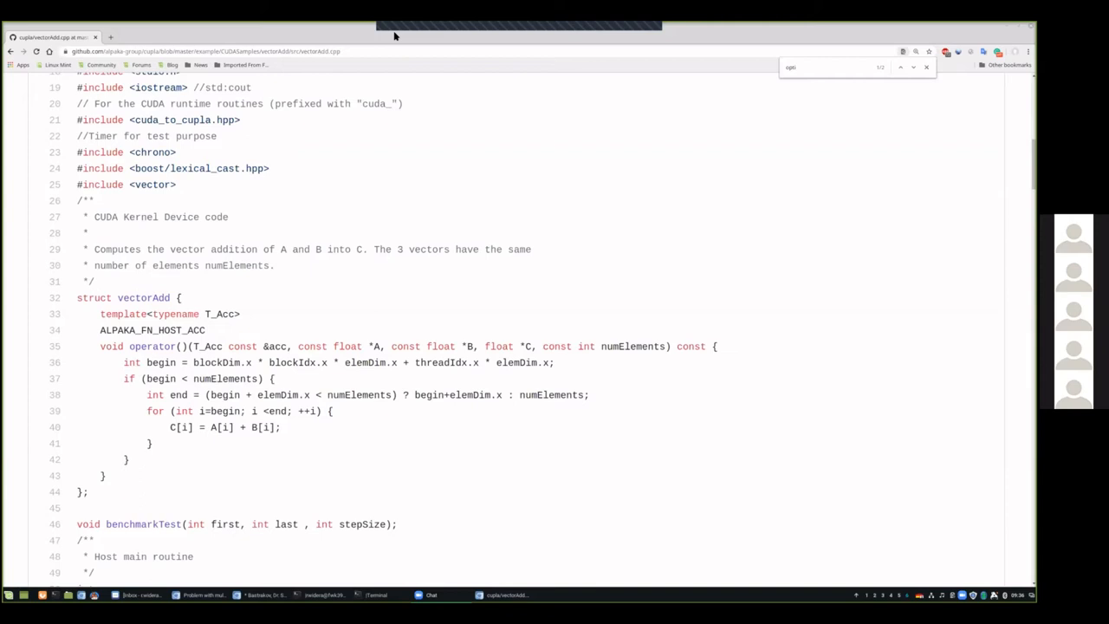
{"action": "mouse_move", "coordinate": [469, 108]}
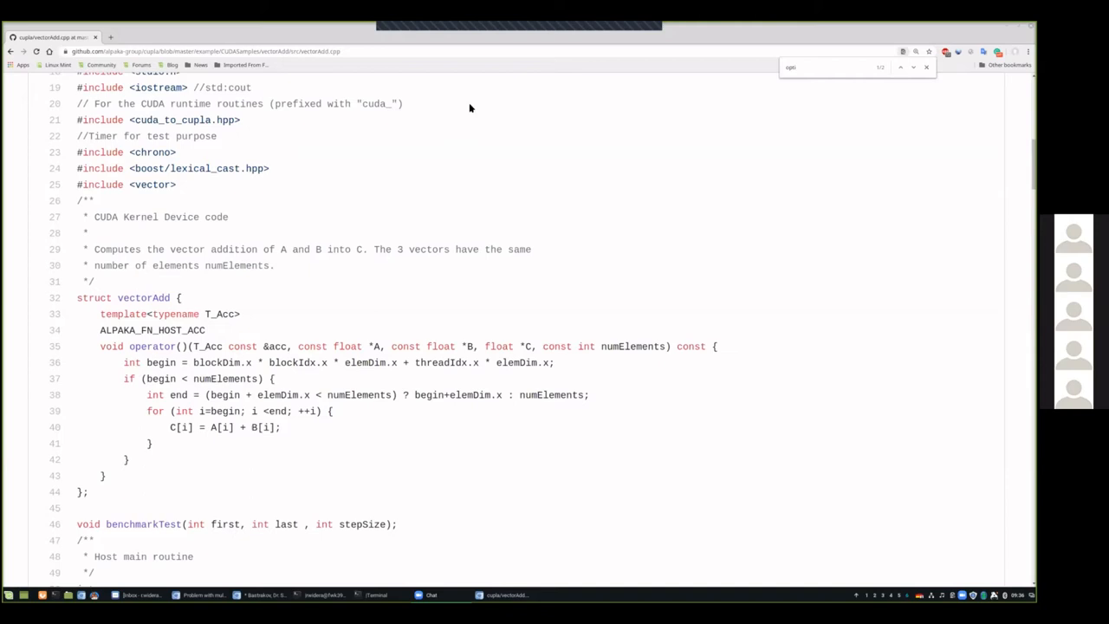
{"action": "mouse_move", "coordinate": [464, 113]}
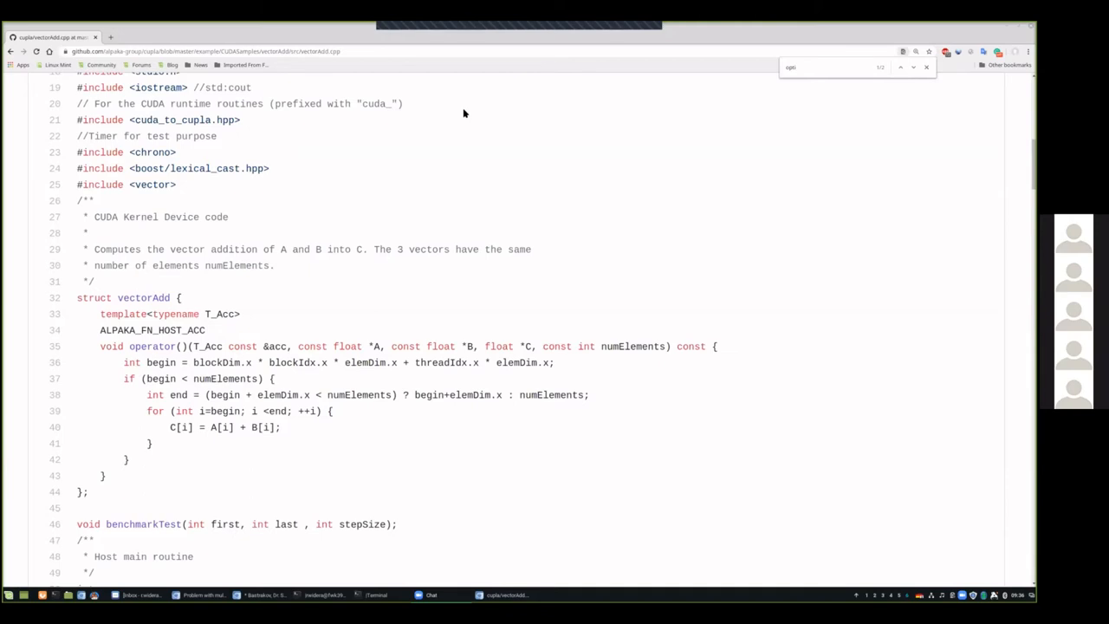
{"action": "mouse_move", "coordinate": [447, 149]}
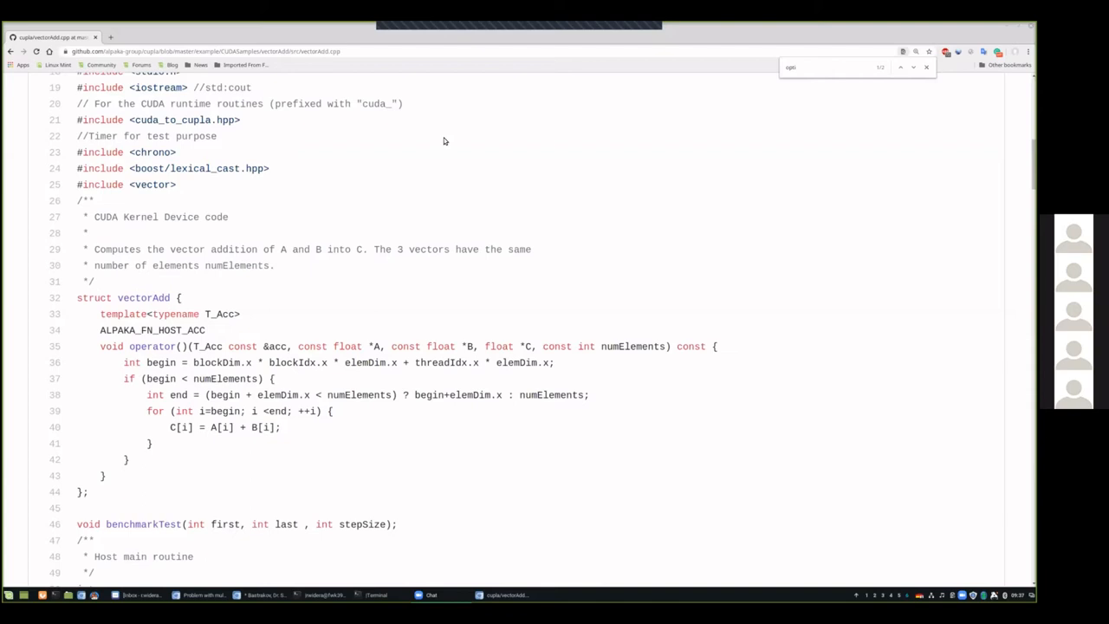
{"action": "mouse_move", "coordinate": [415, 163]}
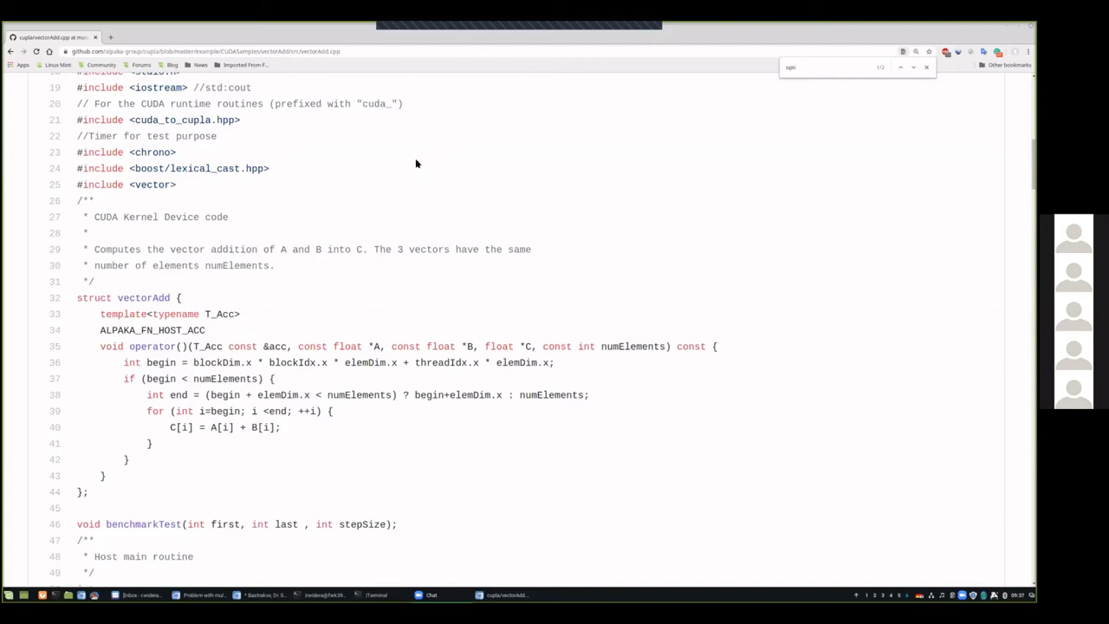
{"action": "mouse_move", "coordinate": [413, 142]}
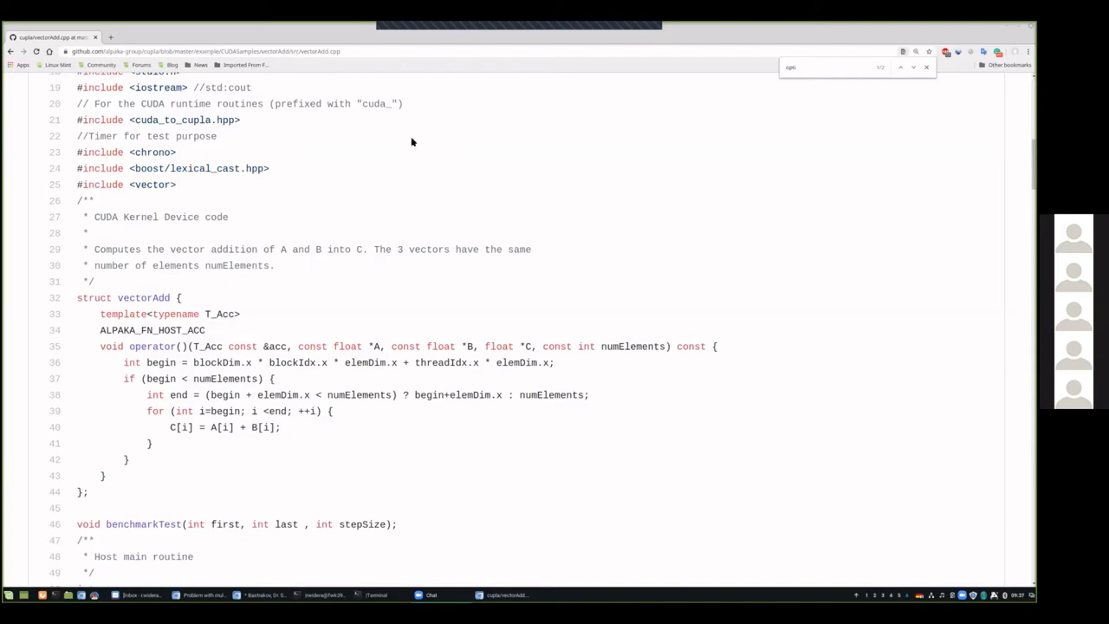
{"action": "mouse_move", "coordinate": [392, 152]}
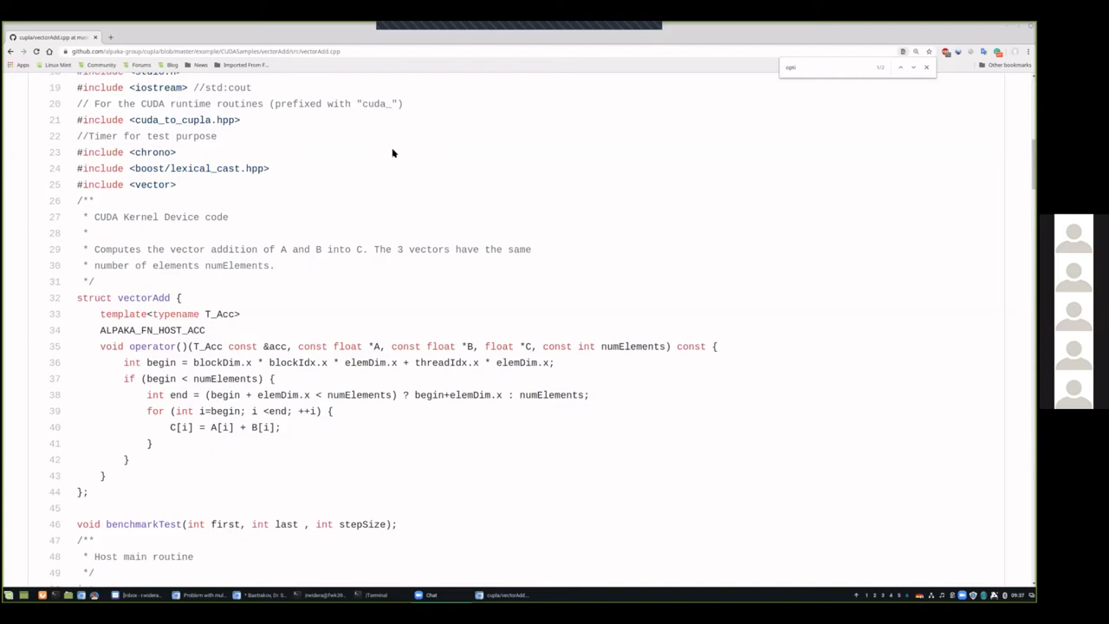
{"action": "mouse_move", "coordinate": [399, 130]}
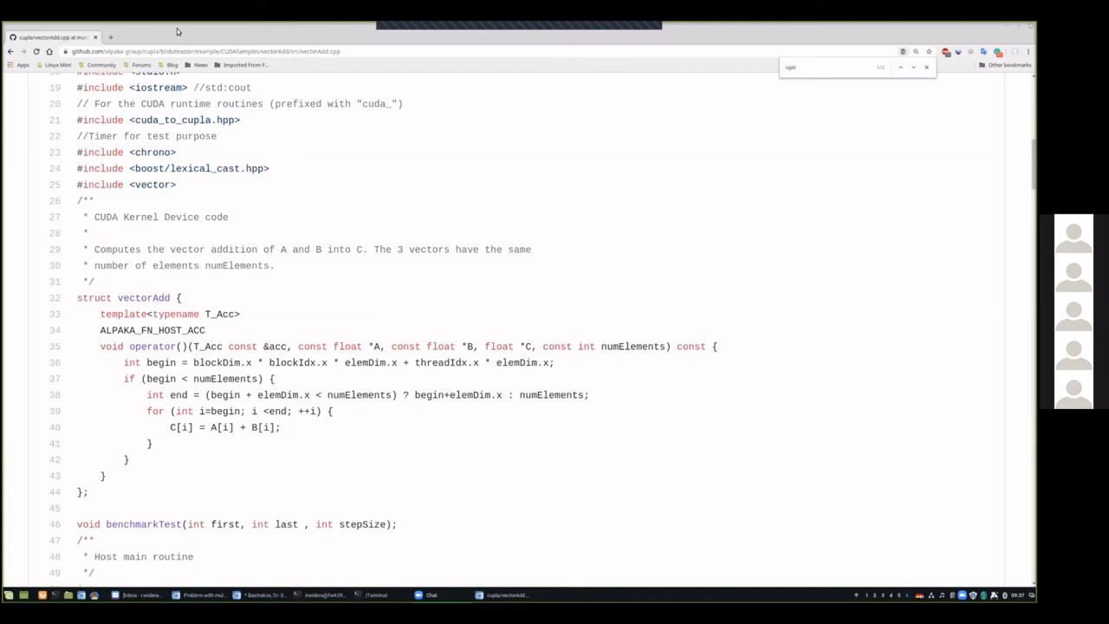
{"action": "mouse_move", "coordinate": [118, 93]}
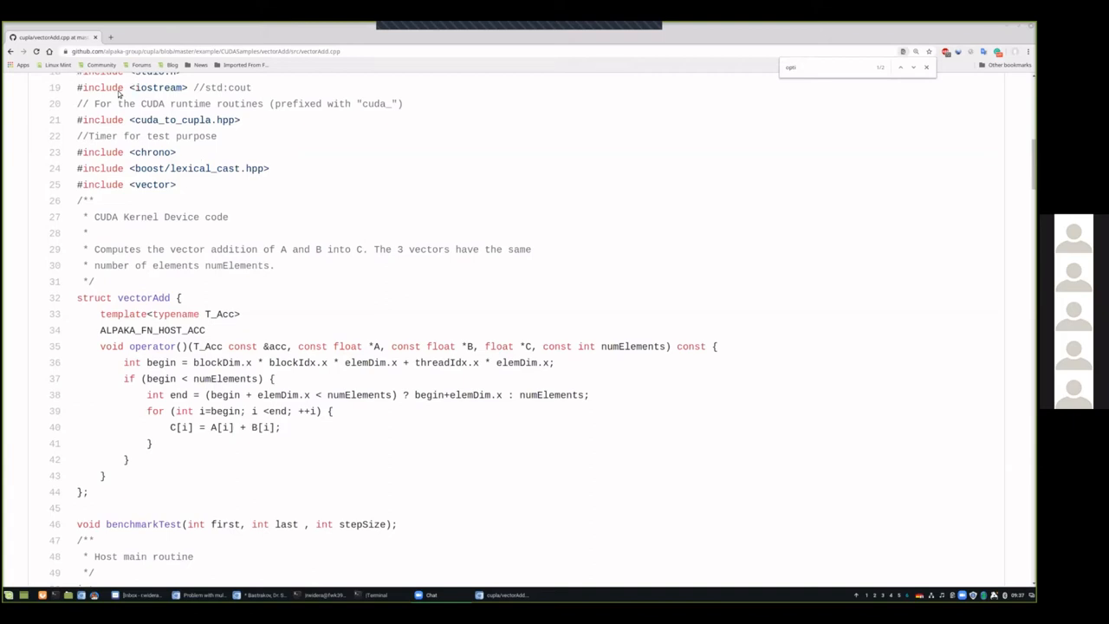
{"action": "mouse_move", "coordinate": [432, 288]}
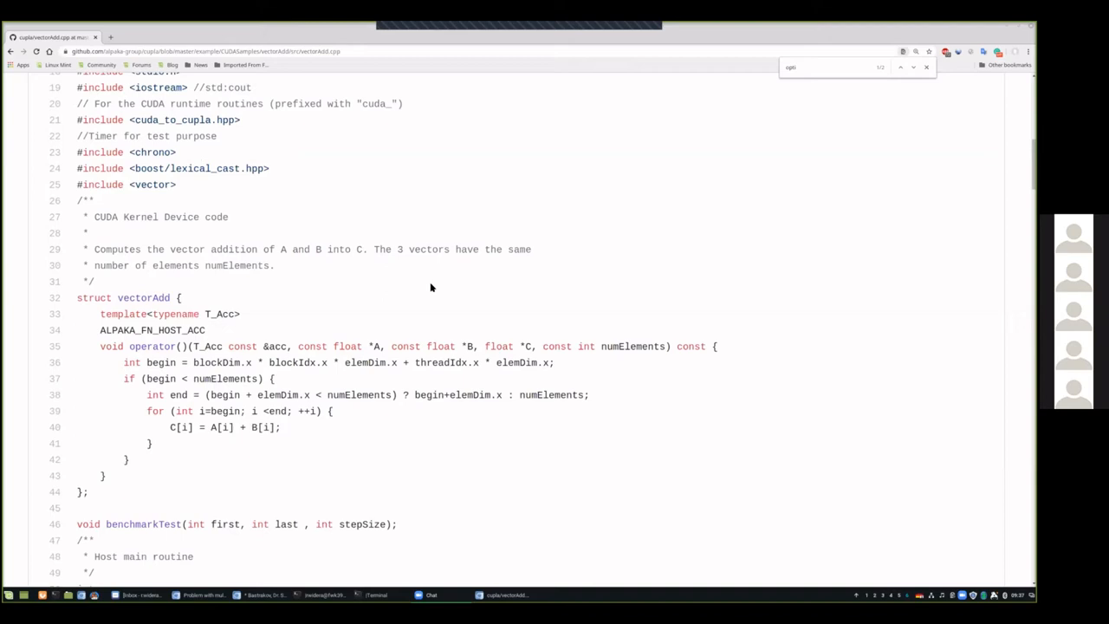
{"action": "mouse_move", "coordinate": [313, 179]}
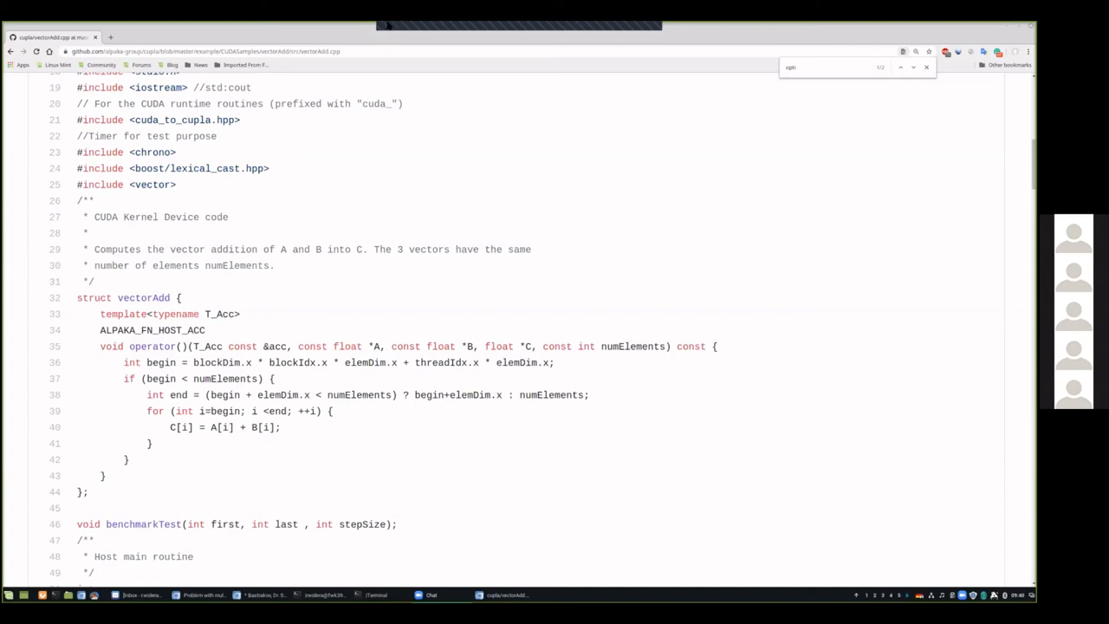
{"action": "mouse_move", "coordinate": [426, 50]}
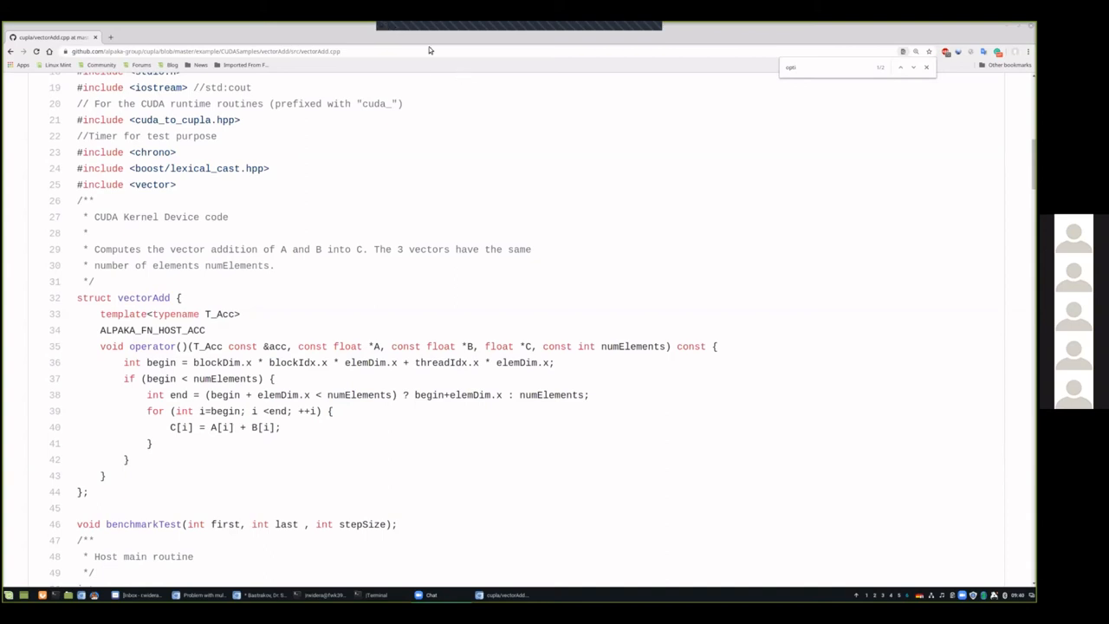
{"action": "mouse_move", "coordinate": [422, 97]}
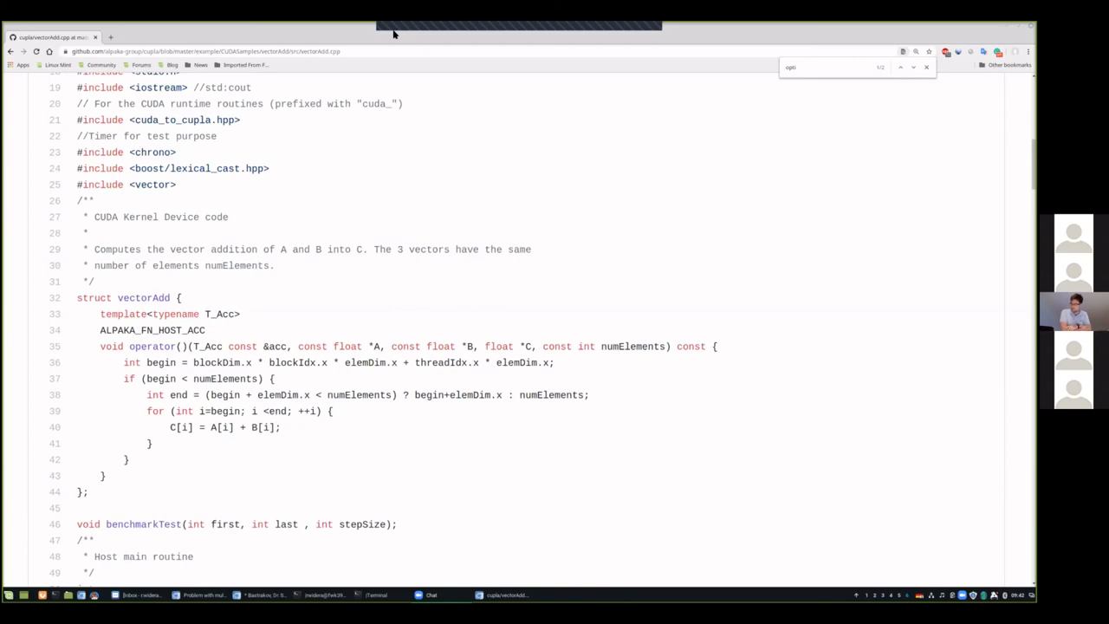
{"action": "mouse_move", "coordinate": [408, 69]}
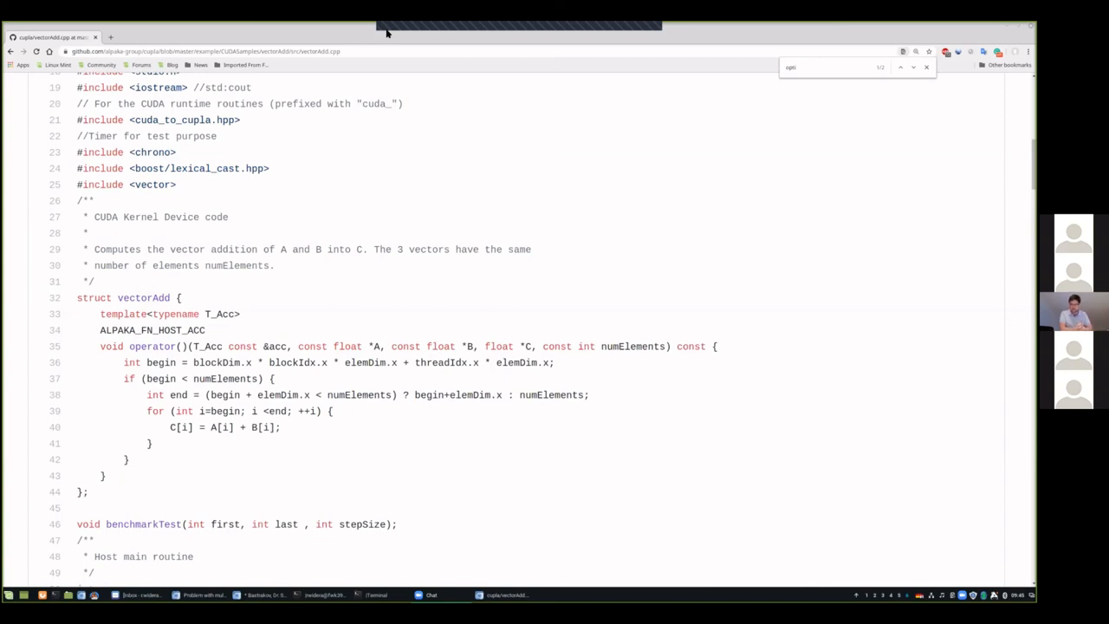
{"action": "mouse_move", "coordinate": [634, 235]}
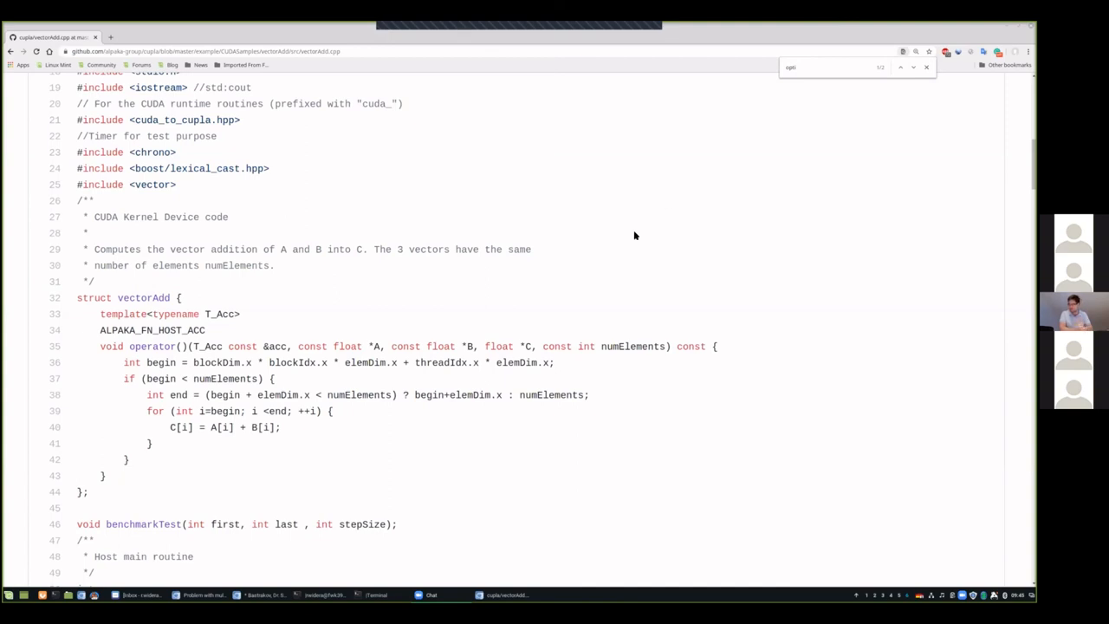
{"action": "mouse_move", "coordinate": [249, 524]}
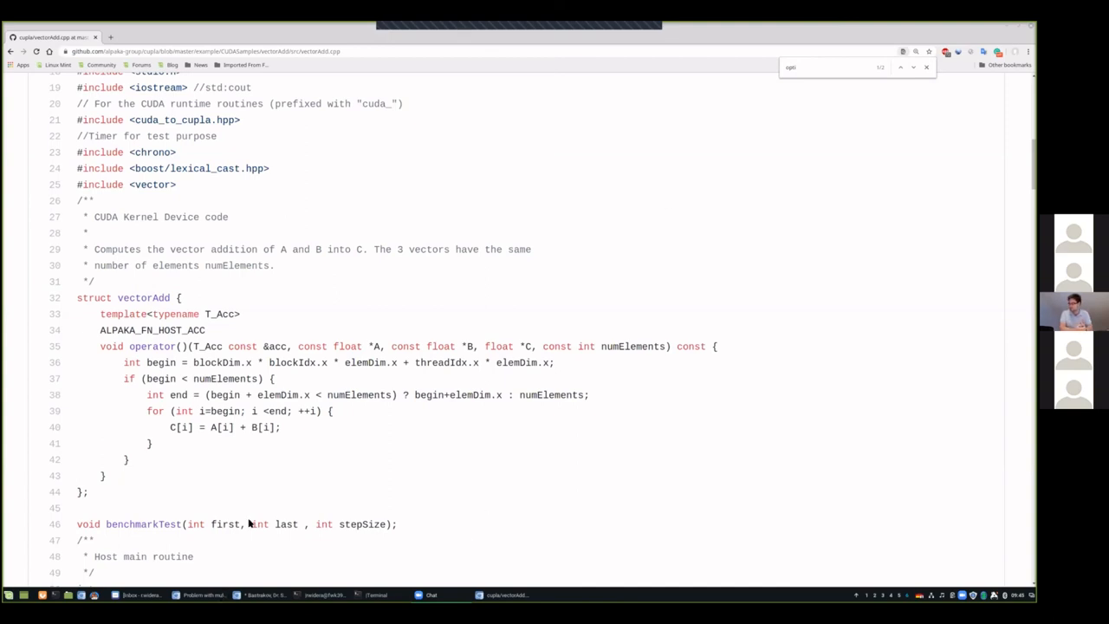
{"action": "mouse_move", "coordinate": [201, 595]}
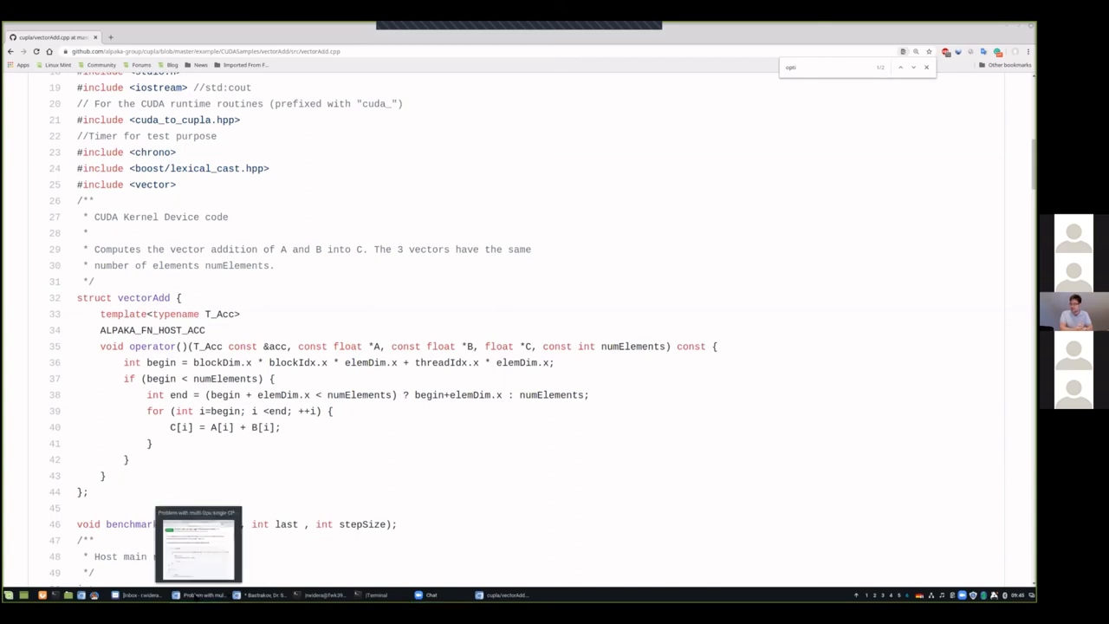